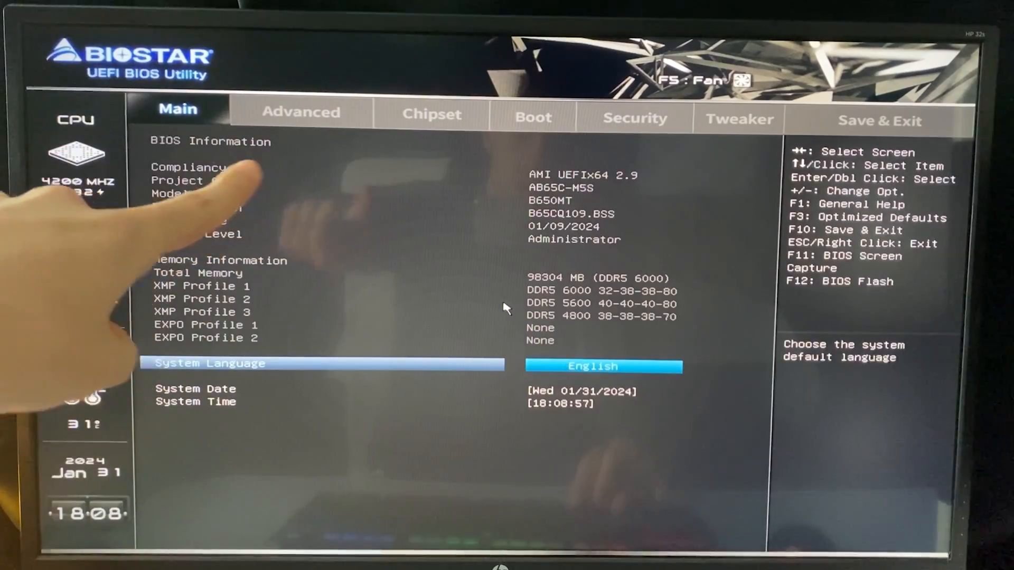
- Go to the Advanced section and enter the AMD Overclocking page
click(301, 112)
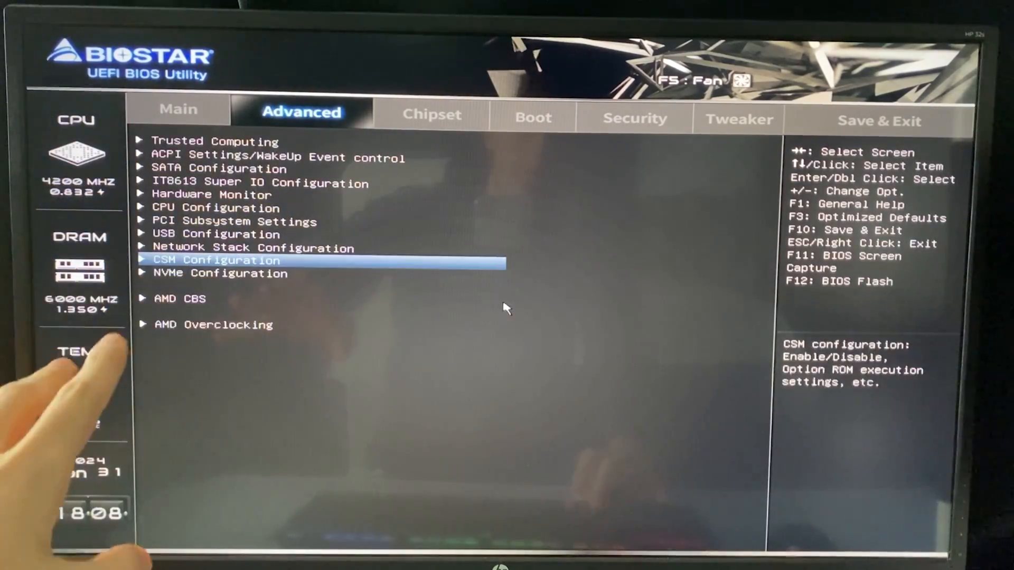
click(212, 325)
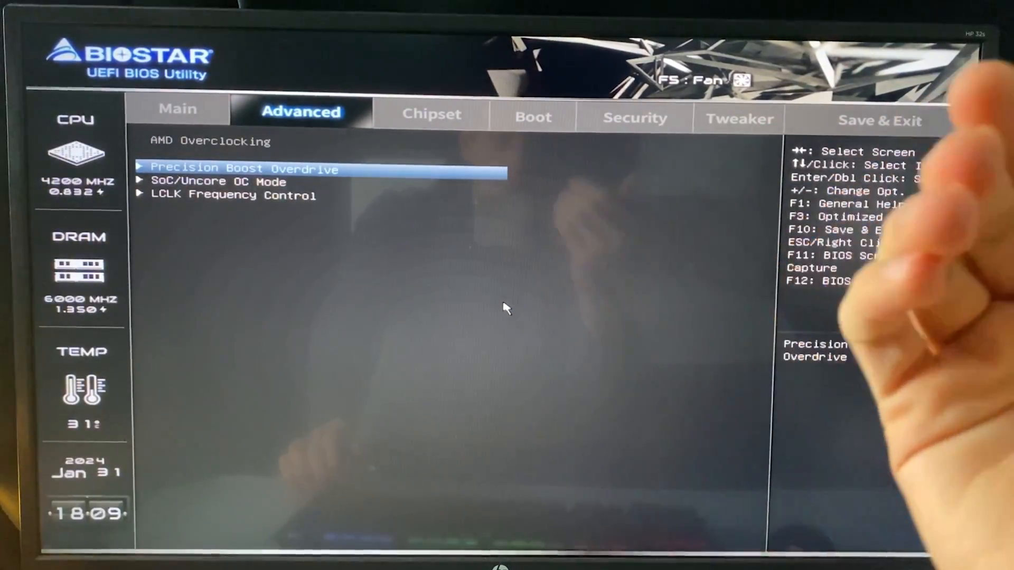
- Set Precision Boost Overdrive to Enhancement and choose Thermal Limit Level 3 (80°C)
click(245, 169)
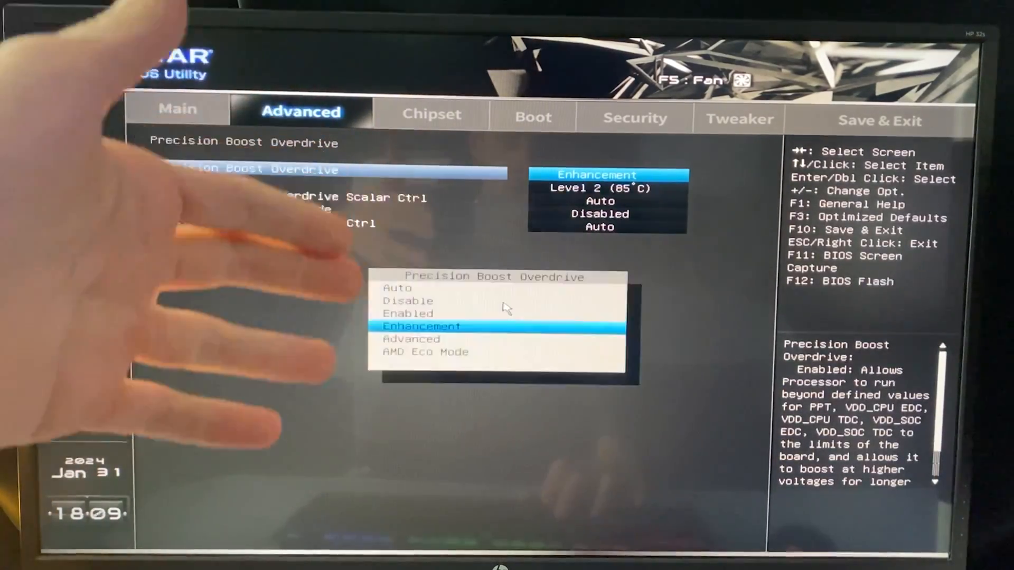
click(410, 339)
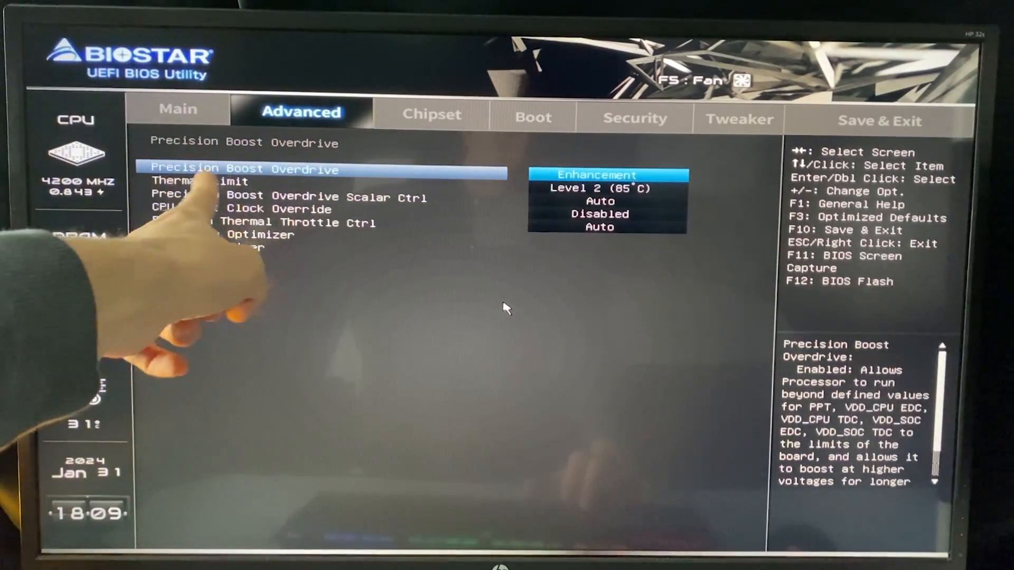
click(199, 180)
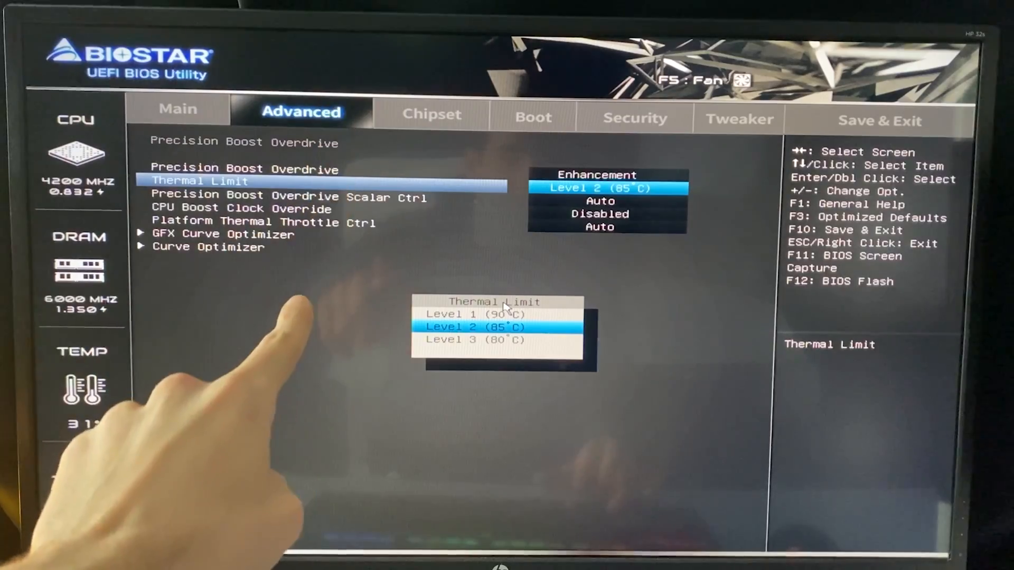
click(476, 340)
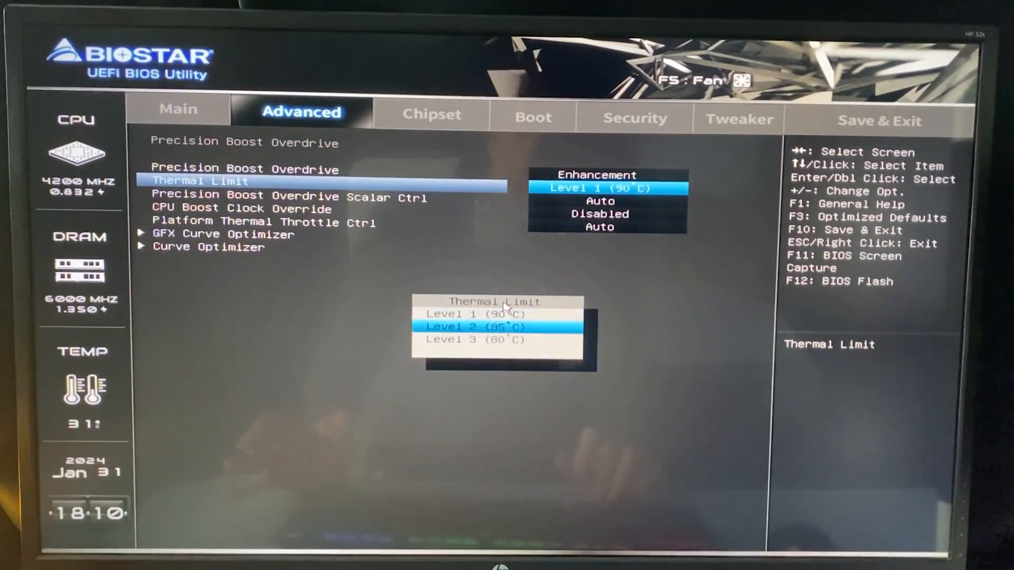
click(476, 340)
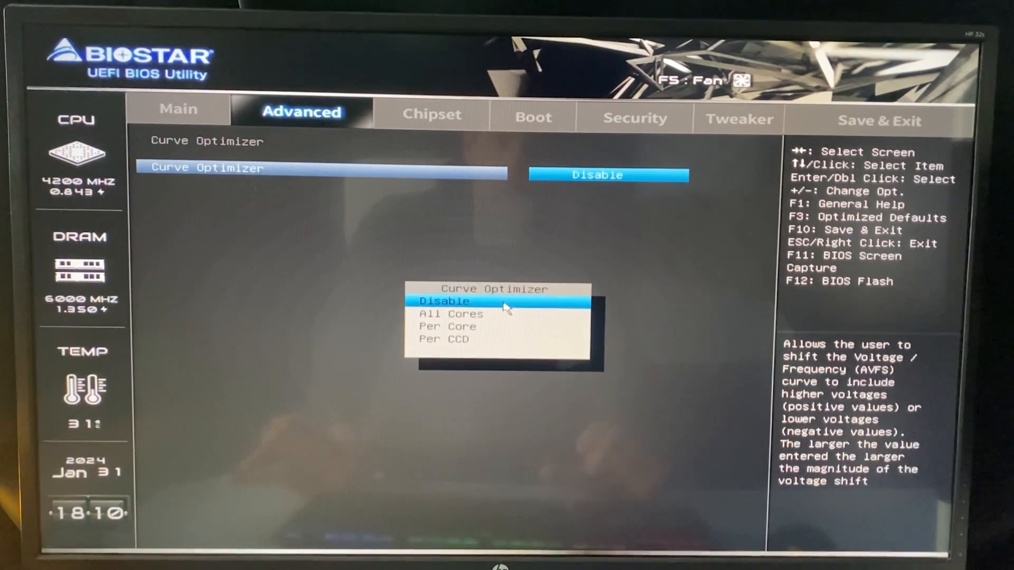
- Apply an all-core negative Curve Optimizer with magnitude 20 and bring up the save-and-reset summary
click(451, 314)
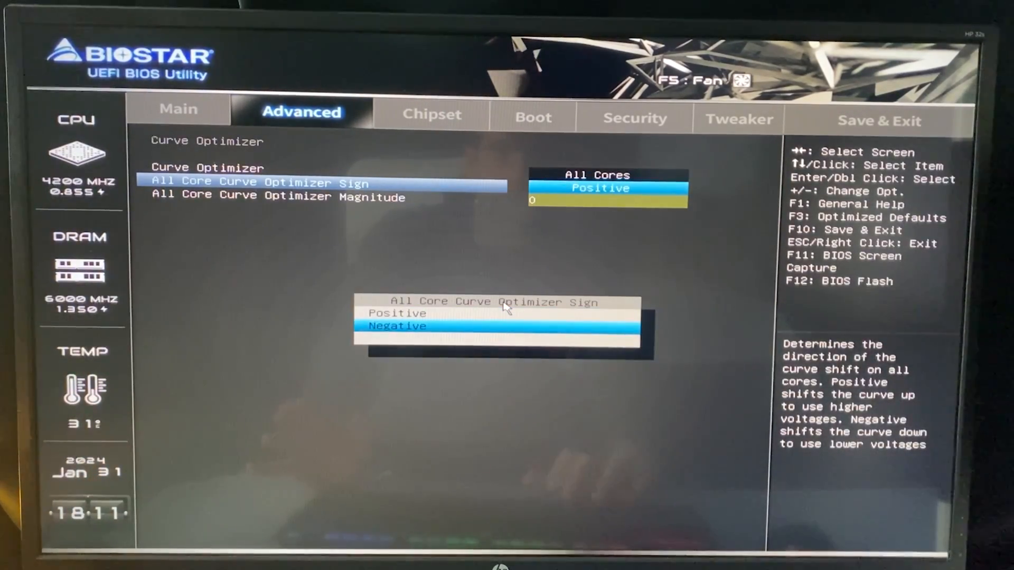
click(397, 326)
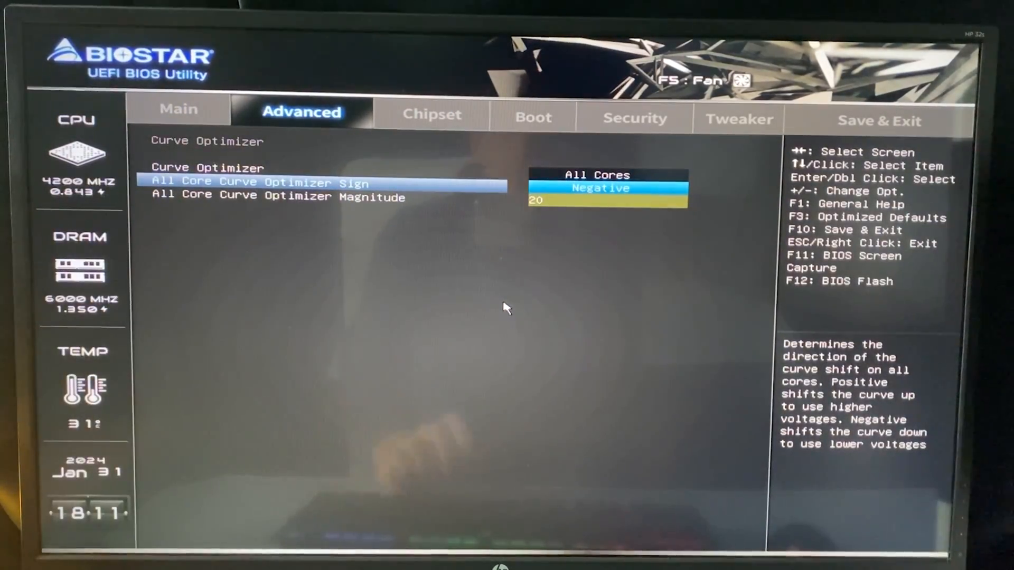
key(down)
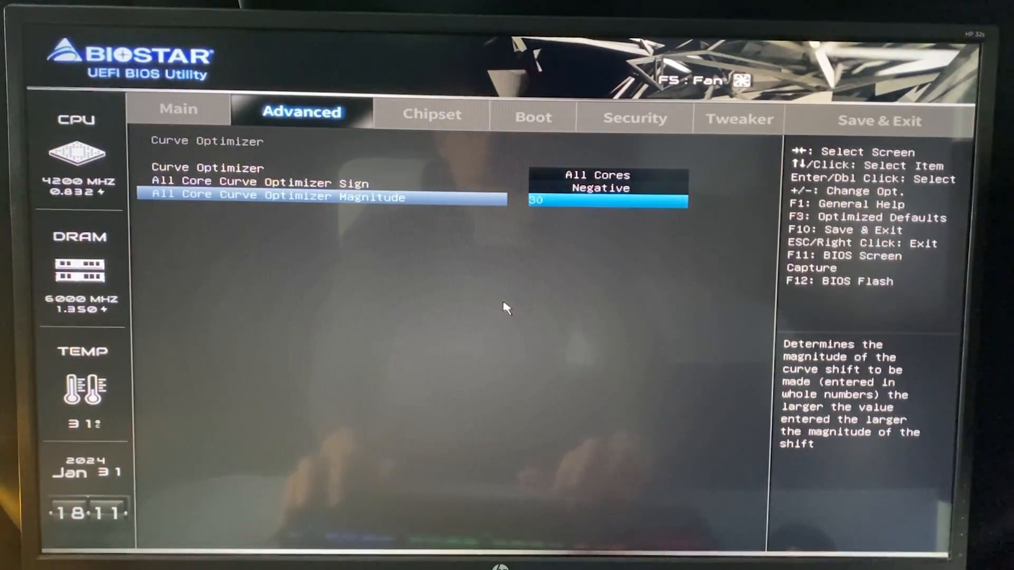
key(-)
text(2)
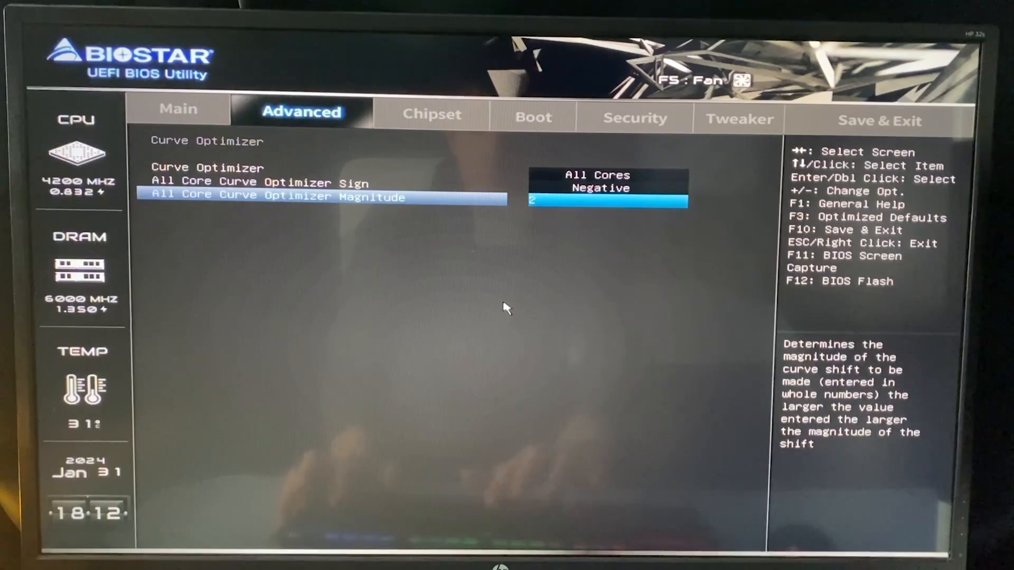
text(0)
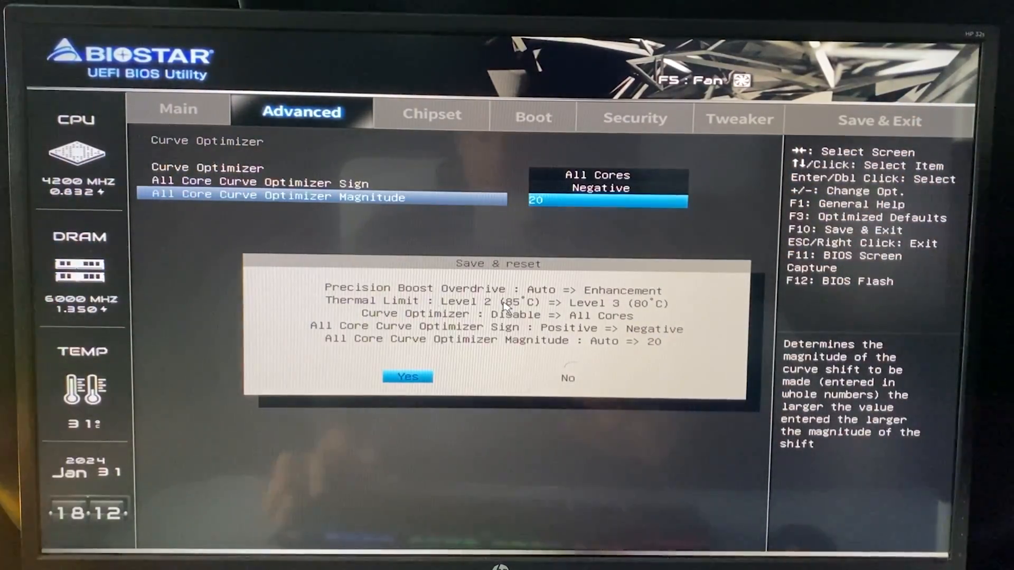
- Confirm saving and resetting, then move to the Tweaker voltage settings page
click(407, 377)
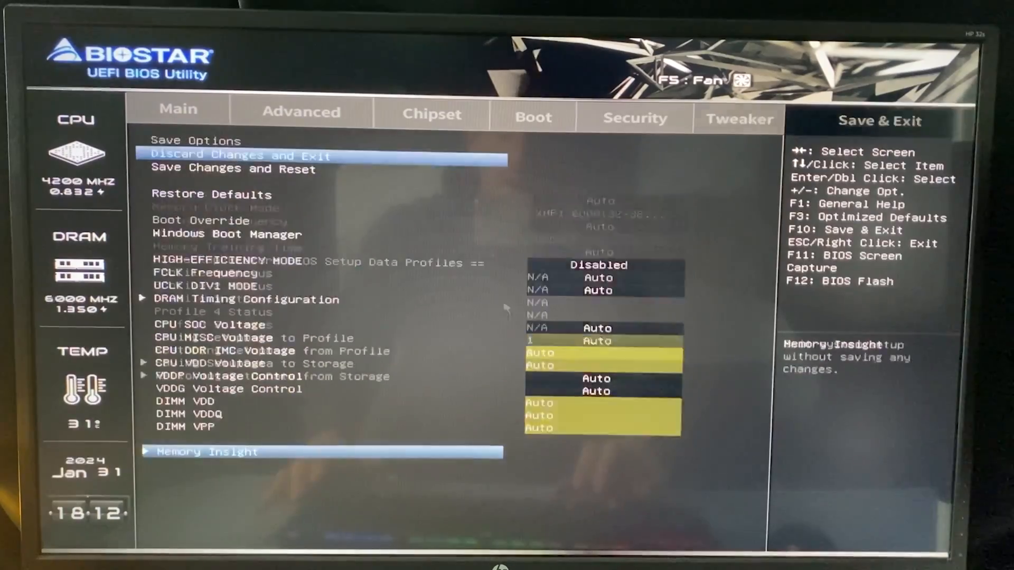
click(209, 194)
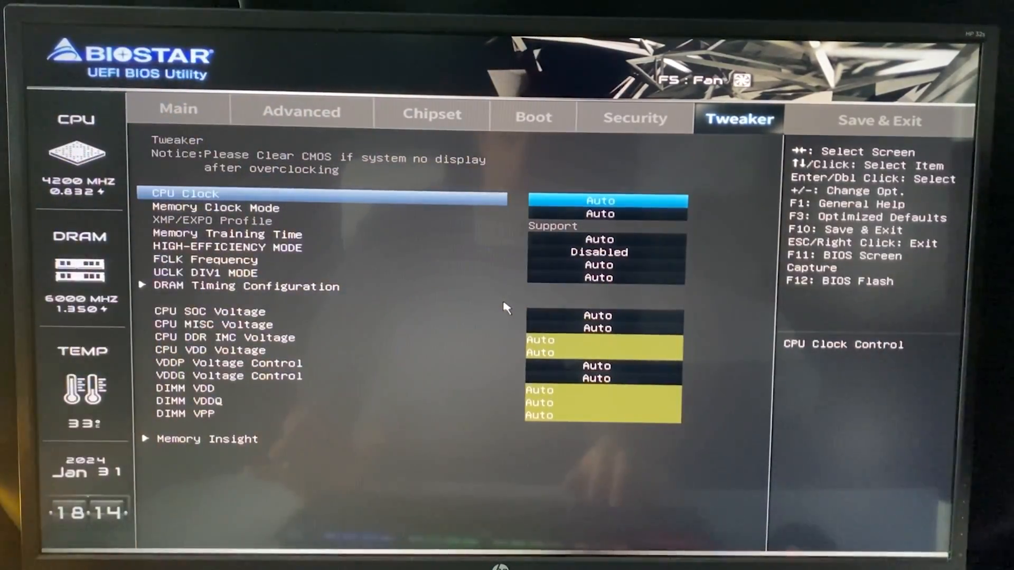
click(302, 112)
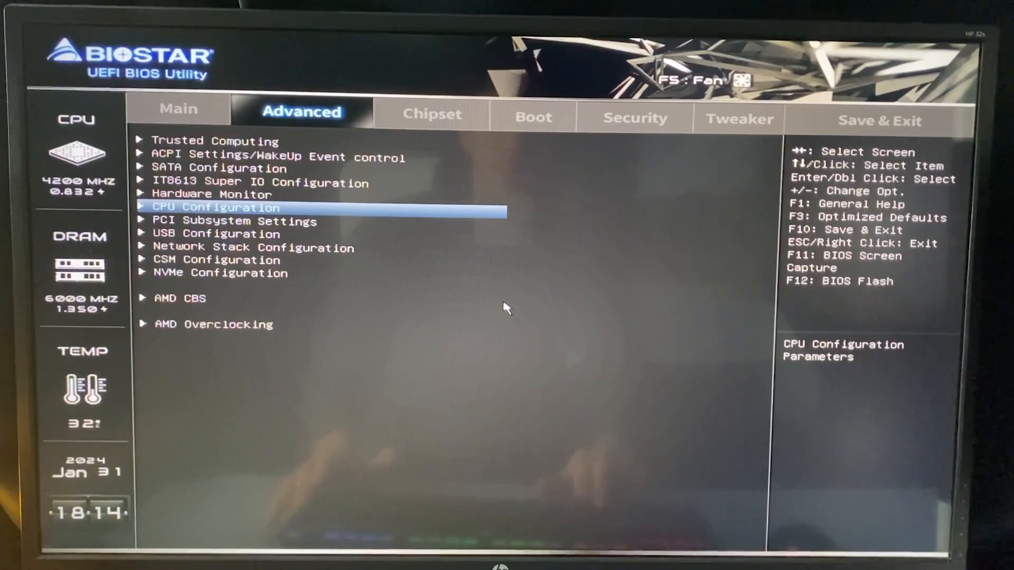
click(738, 119)
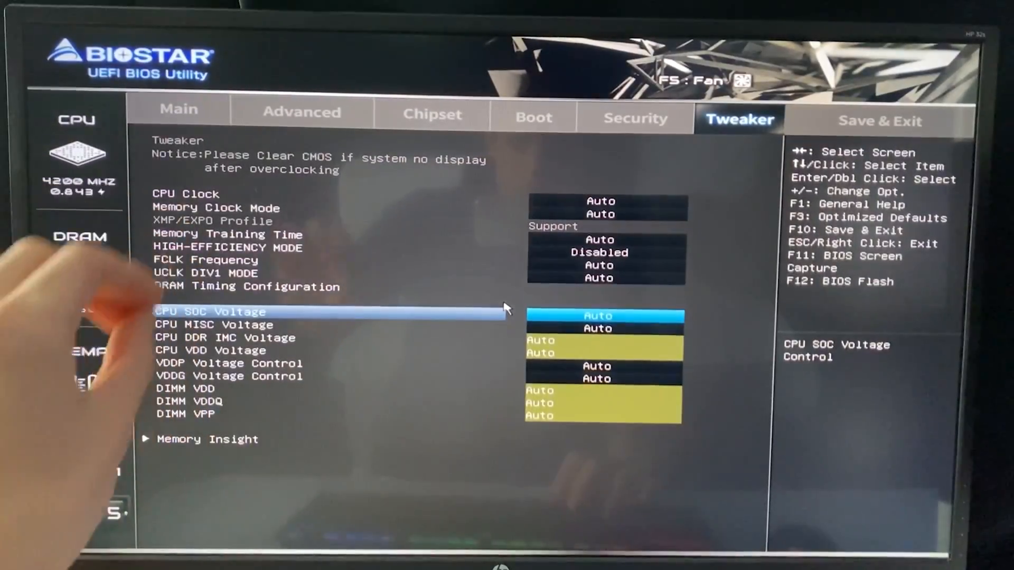
- Switch CPU SOC Voltage to Override and enter 1.2 V as the adjust voltage
click(208, 312)
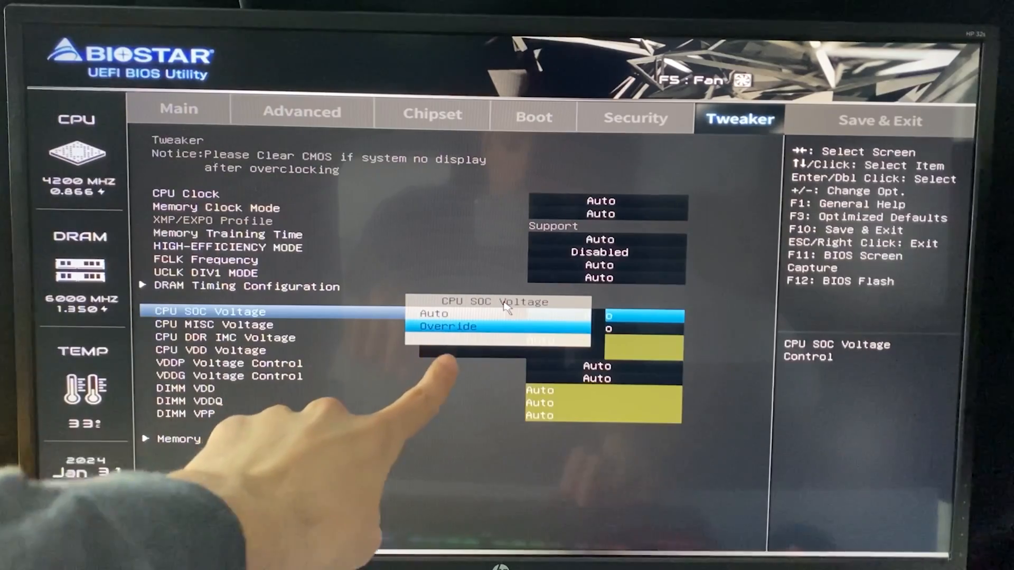
click(447, 326)
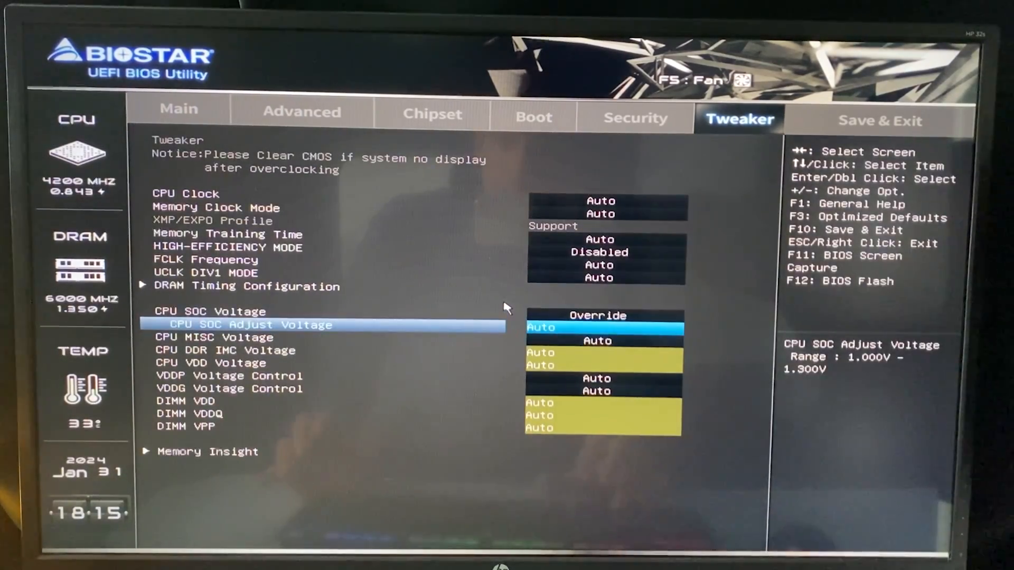
text(1.2)
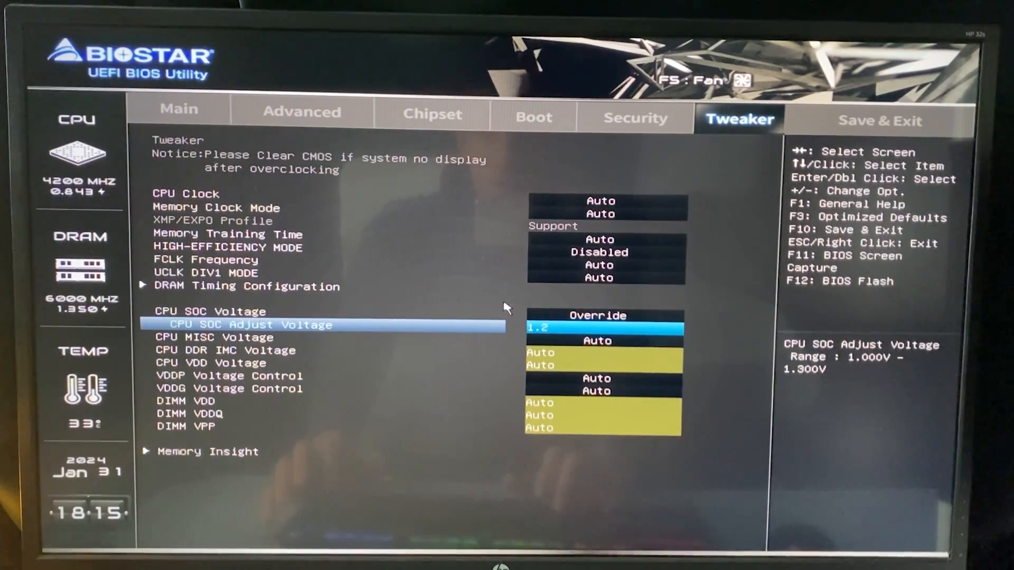
key(up)
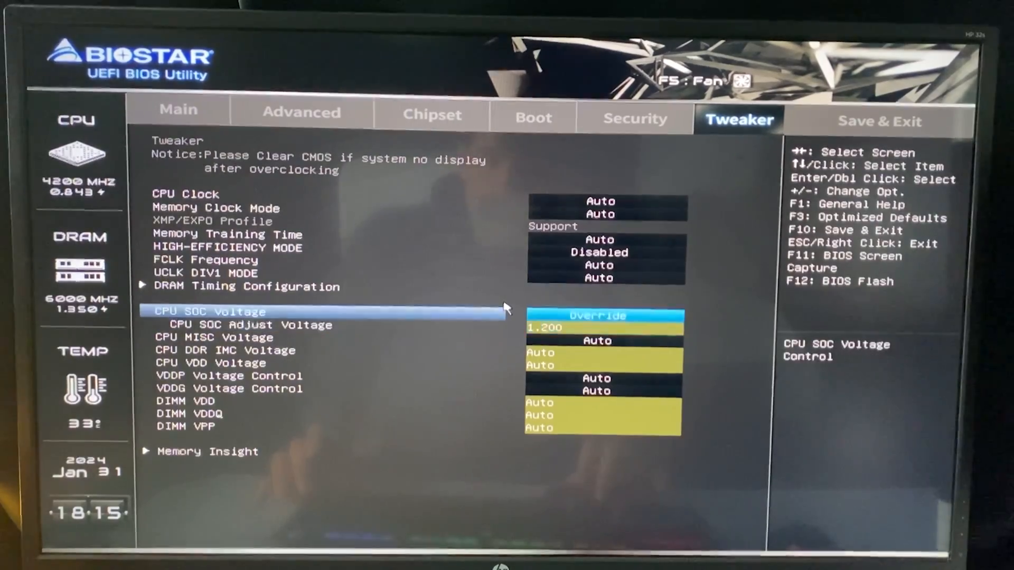